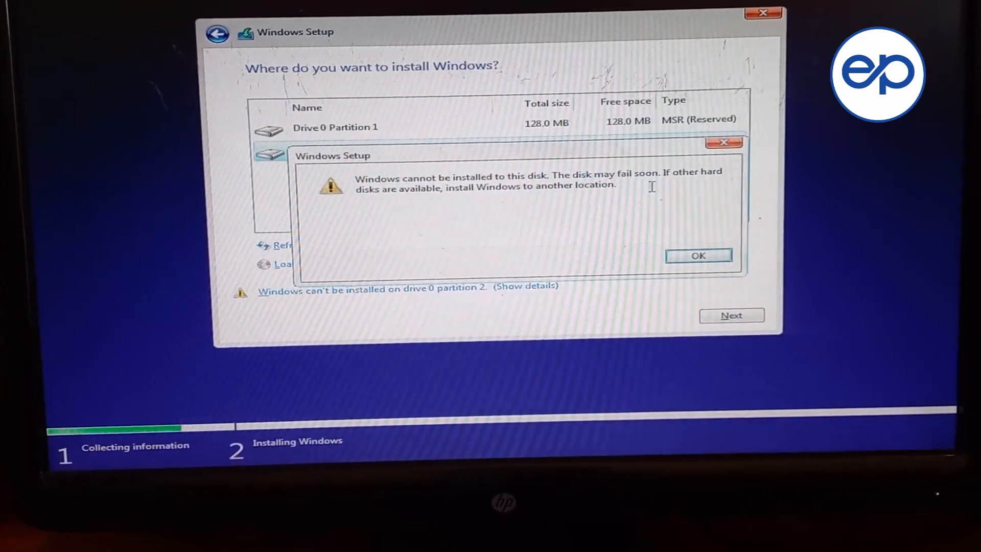
- Dismiss the 'Windows cannot be installed to this disk' warning with OK
{"action": "left_click", "coordinate": [698, 254]}
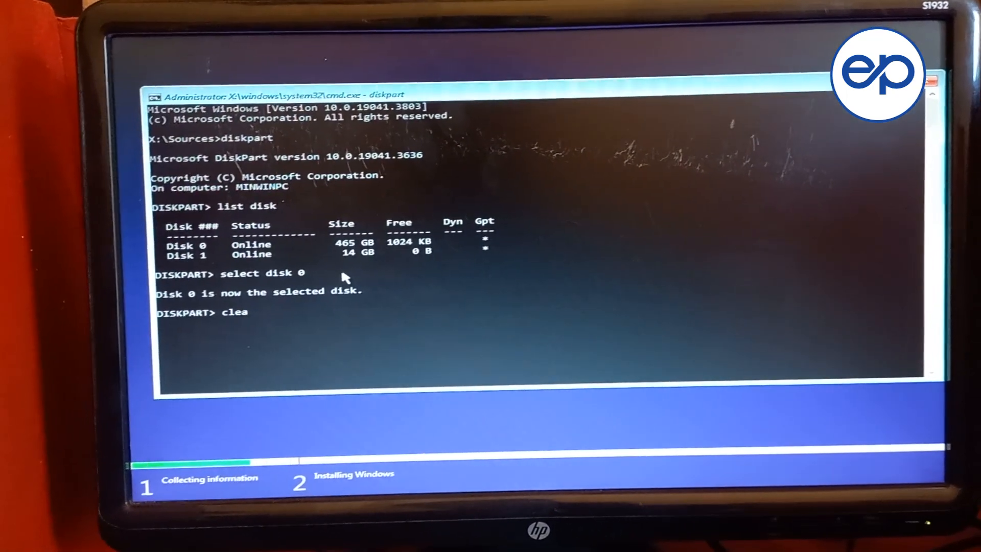
- Finish the diskpart clean of disk 0 and exit diskpart
{"action": "type", "text": "n"}
{"action": "type", "text": "ex"}
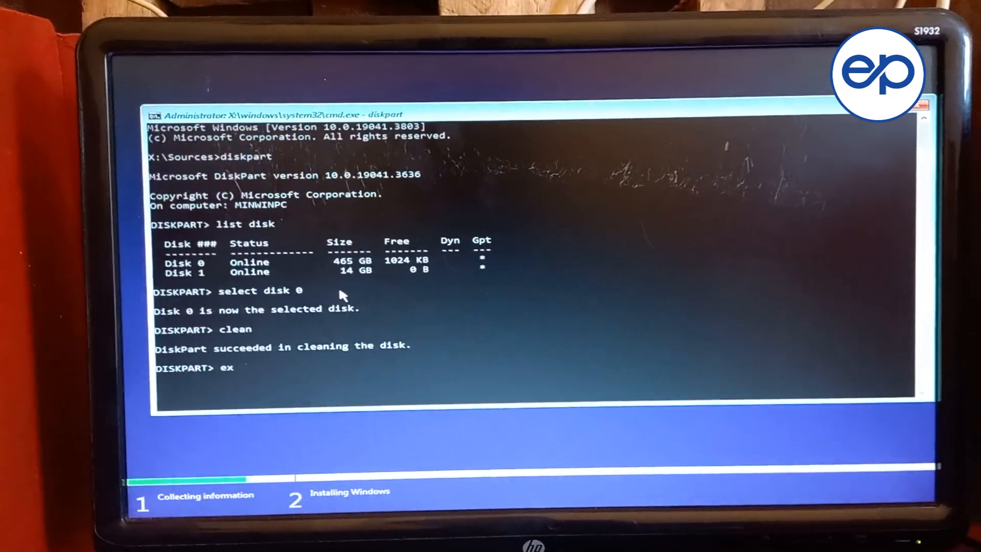
{"action": "type", "text": "it"}
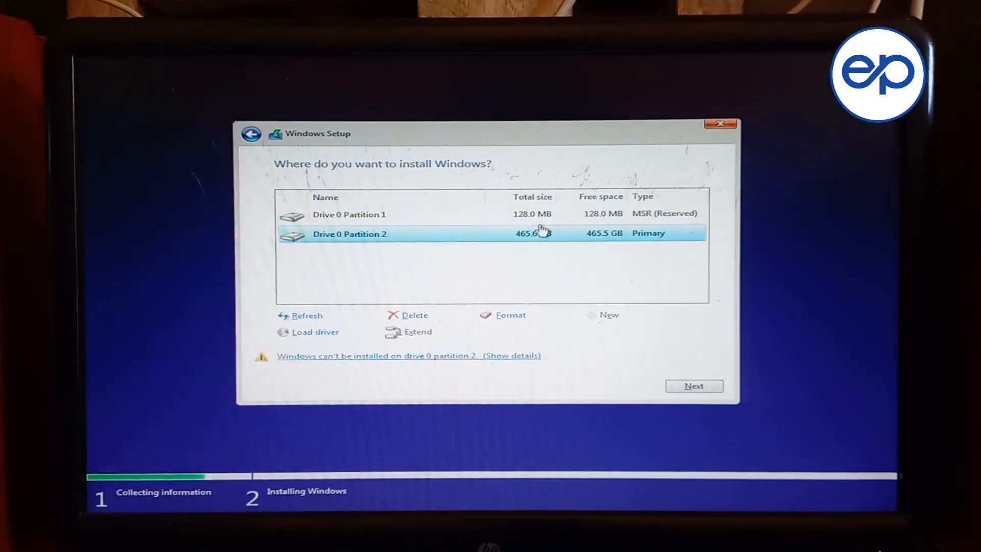
- Close the partition page and start Windows Setup again with Install now
{"action": "left_click", "coordinate": [719, 124]}
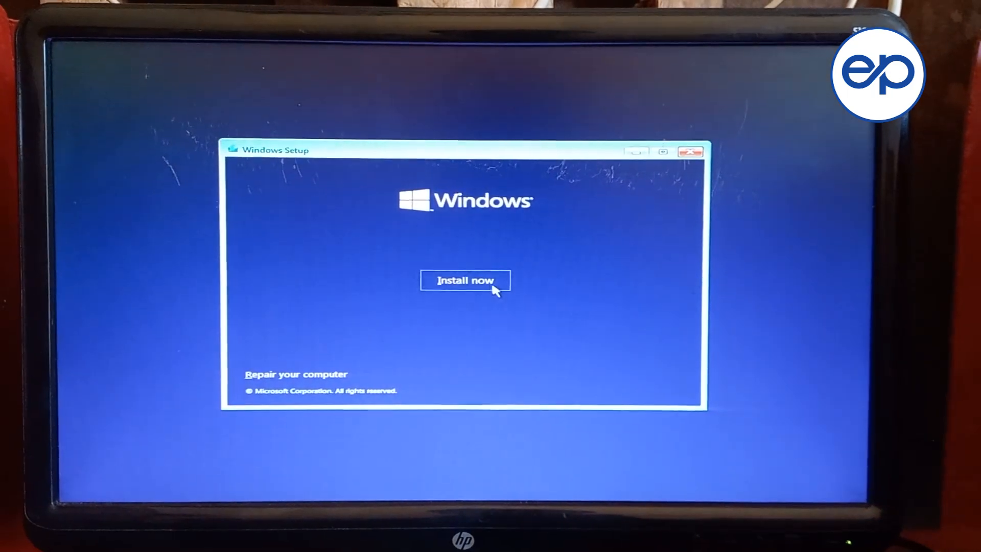
{"action": "left_click", "coordinate": [465, 280]}
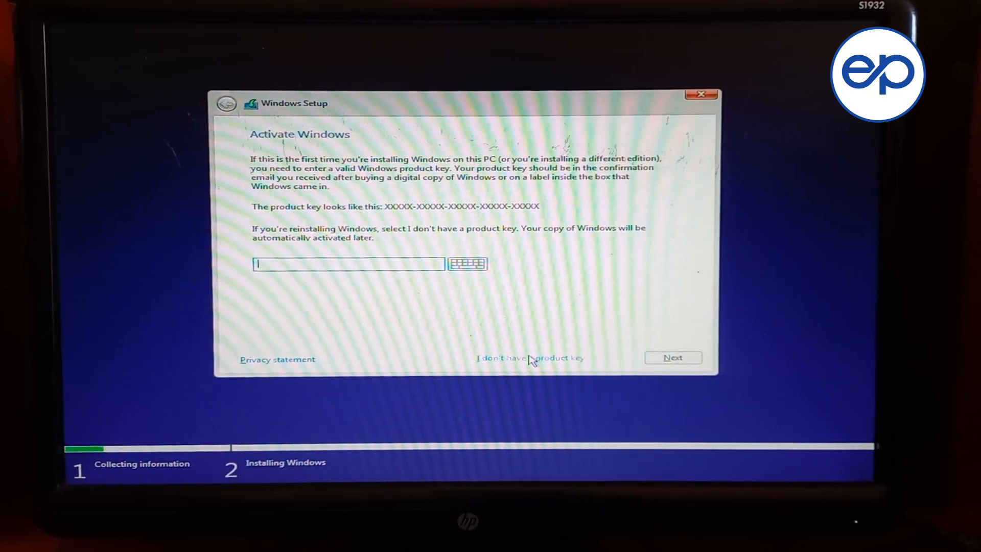
- Skip the product key and continue with the Windows 10 Pro edition
{"action": "left_click", "coordinate": [529, 358]}
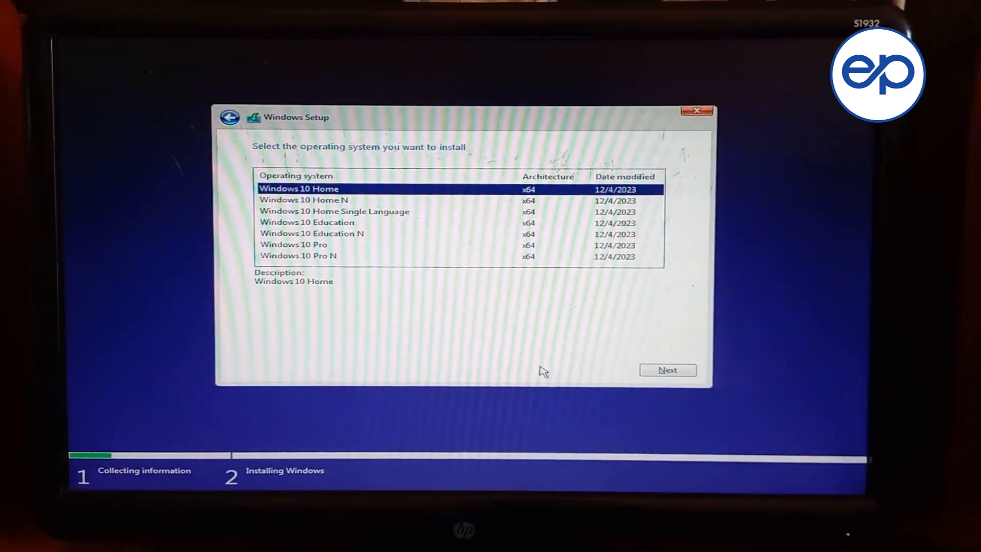
{"action": "left_click", "coordinate": [317, 239]}
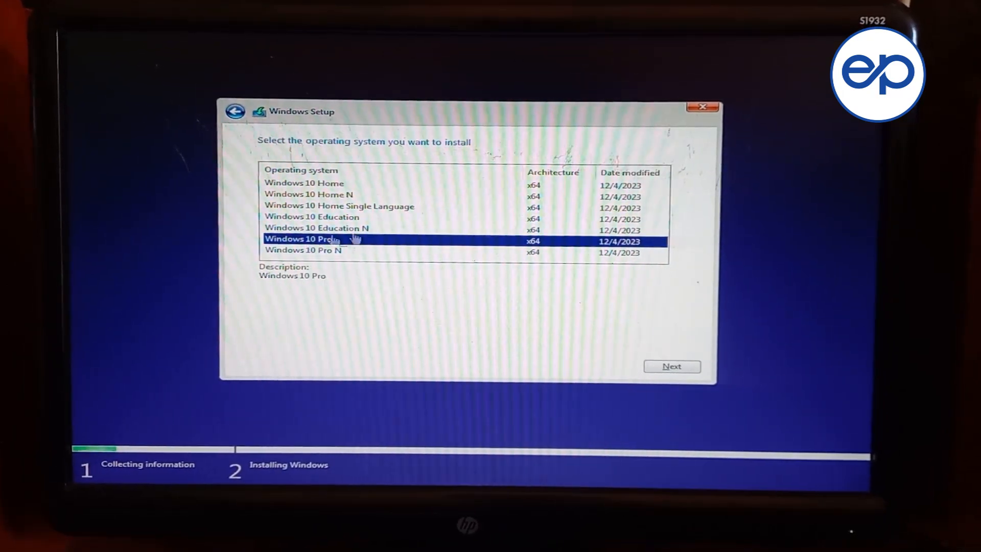
{"action": "left_click", "coordinate": [672, 366]}
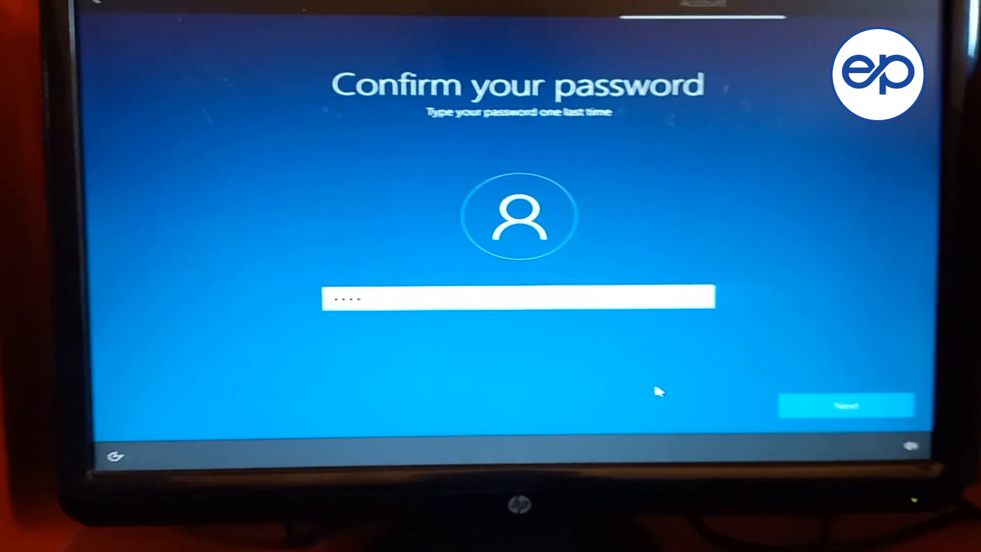
- Confirm the re-entered local account password and continue
{"action": "left_click", "coordinate": [845, 405]}
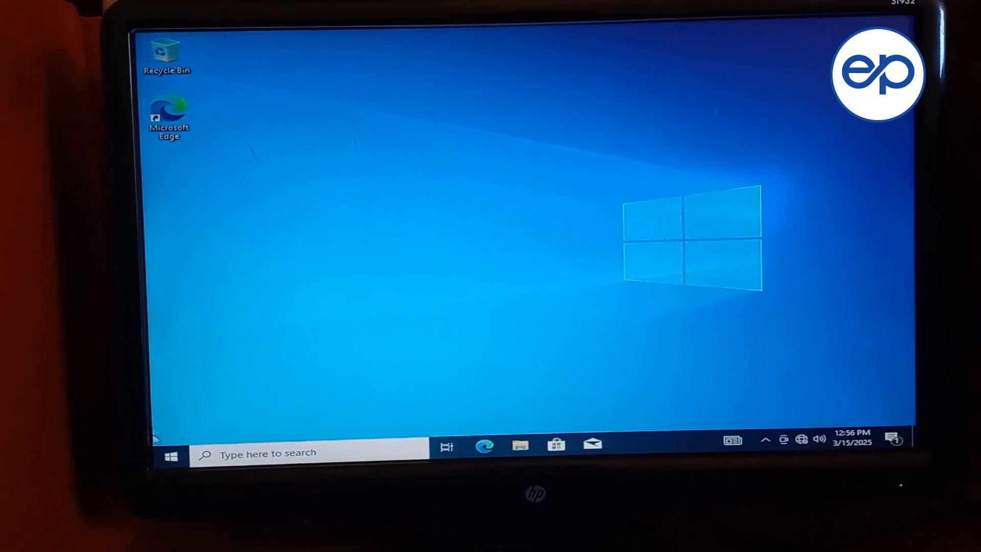
{"action": "left_click", "coordinate": [171, 467]}
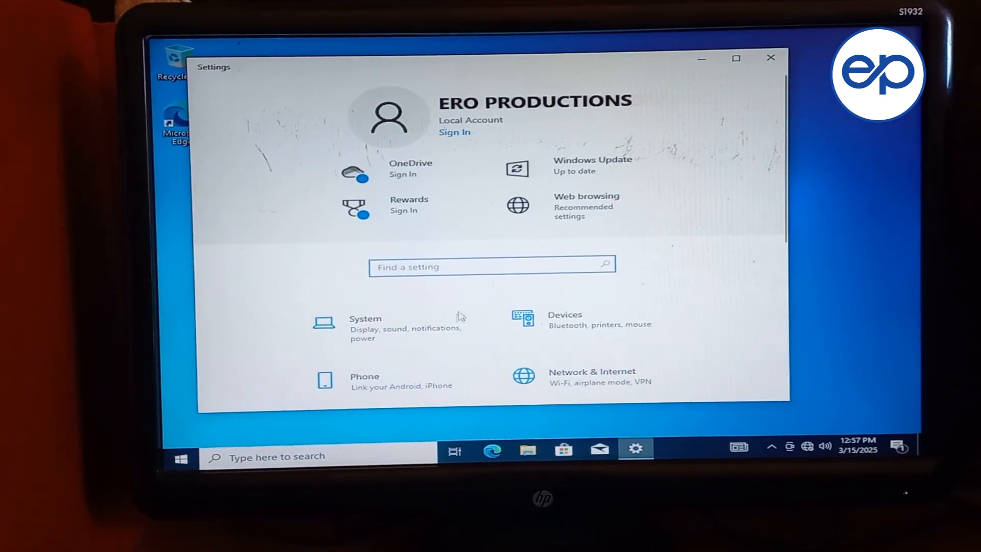
{"action": "scroll", "scroll_direction": "down", "scroll_amount": 3}
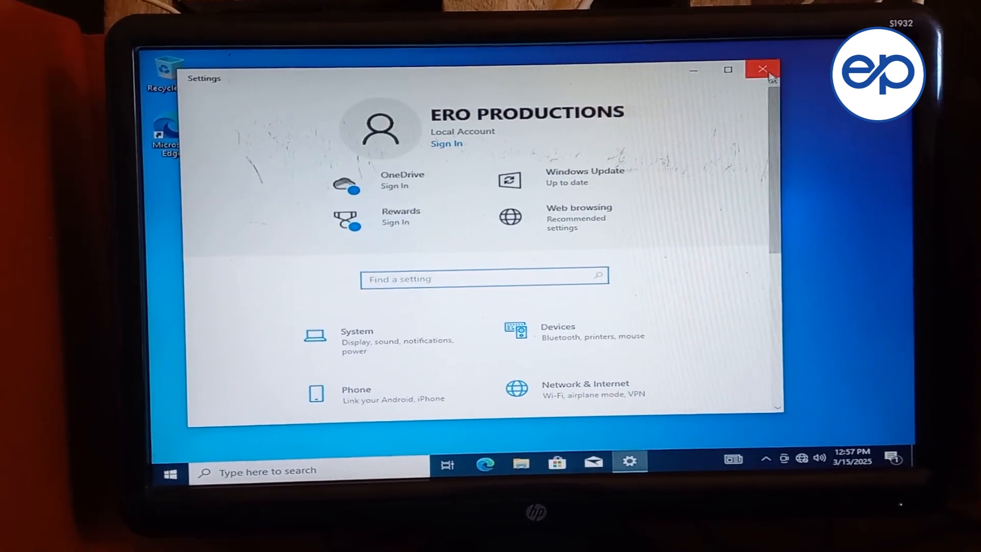
{"action": "left_click", "coordinate": [764, 69]}
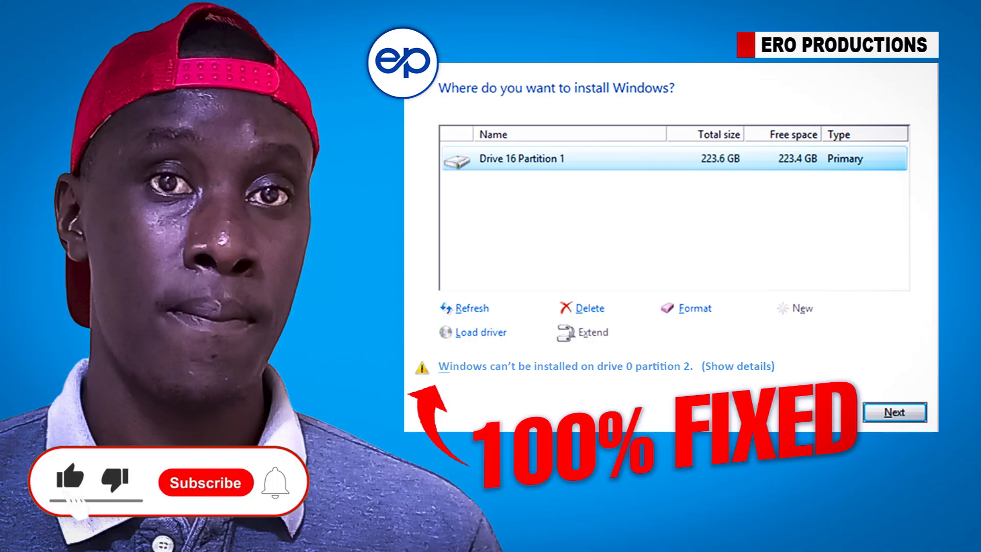
{"action": "left_click", "coordinate": [205, 482]}
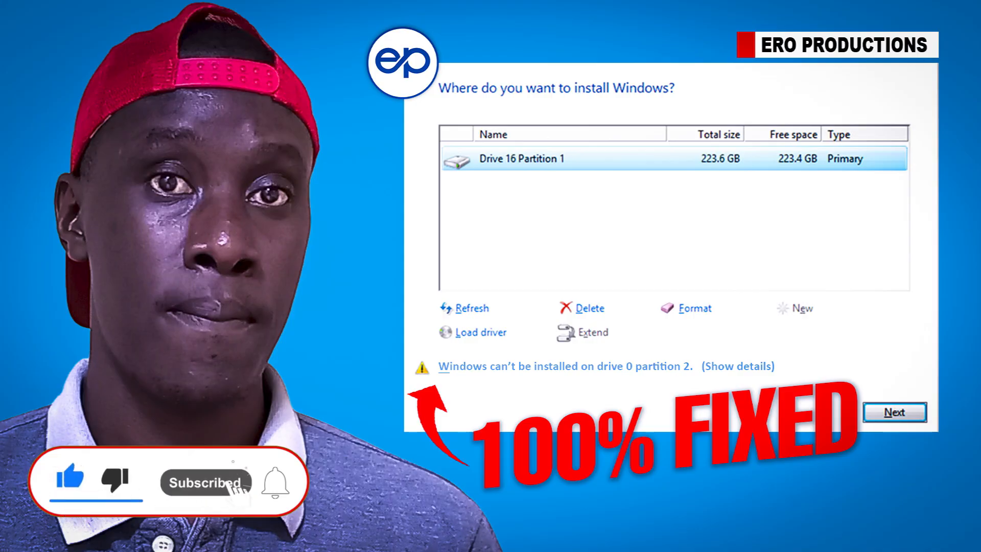